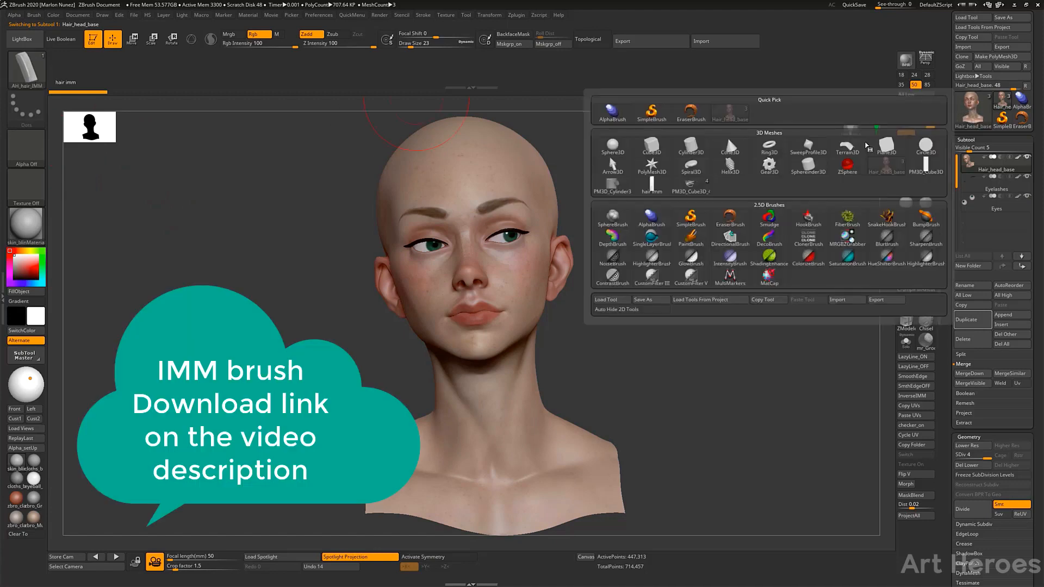
Make a plain PolyMesh3D sphere the active tool as a test surface.
{"action": "left_click", "coordinate": [613, 151]}
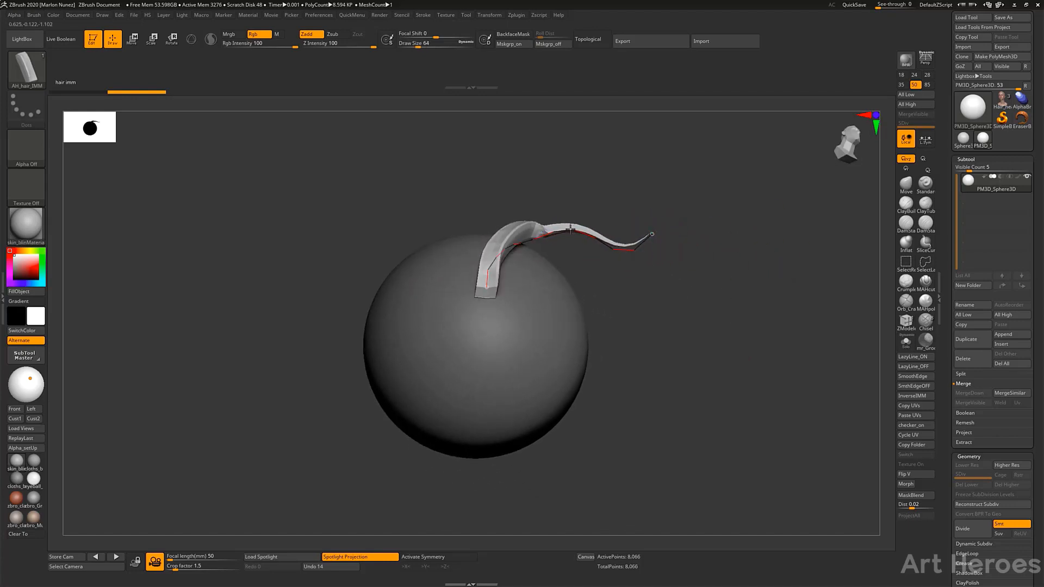
Lay two test strands on the sphere, one over the top and one across the lower half.
{"action": "left_click_drag", "start_coordinate": [566, 226], "coordinate": [555, 230]}
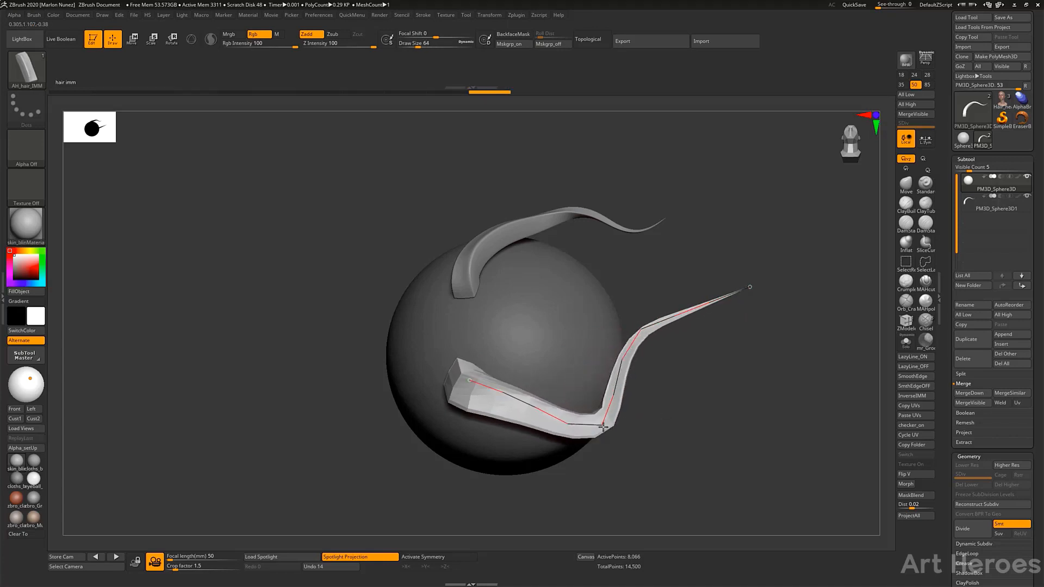
{"action": "left_click_drag", "start_coordinate": [750, 287], "coordinate": [739, 381]}
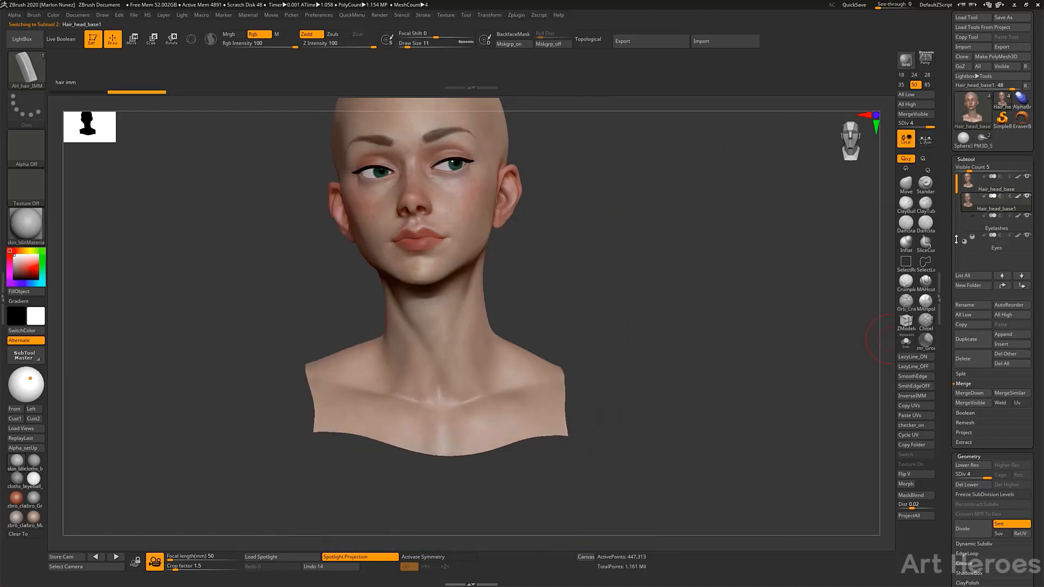
Rename the duplicated head subtool to 'head IMM'.
{"action": "left_click", "coordinate": [964, 305]}
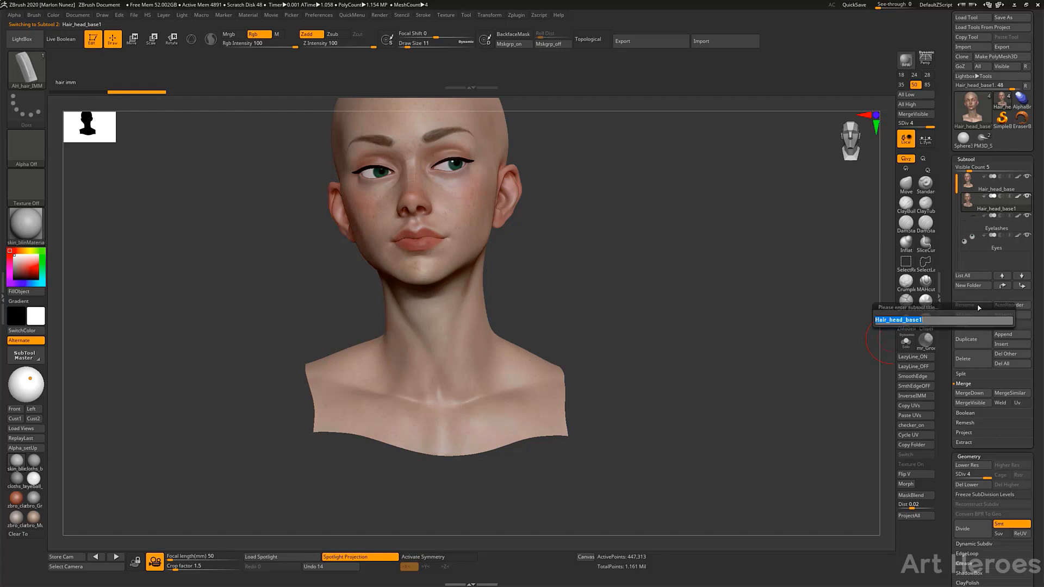
{"action": "type", "text": "head IMM"}
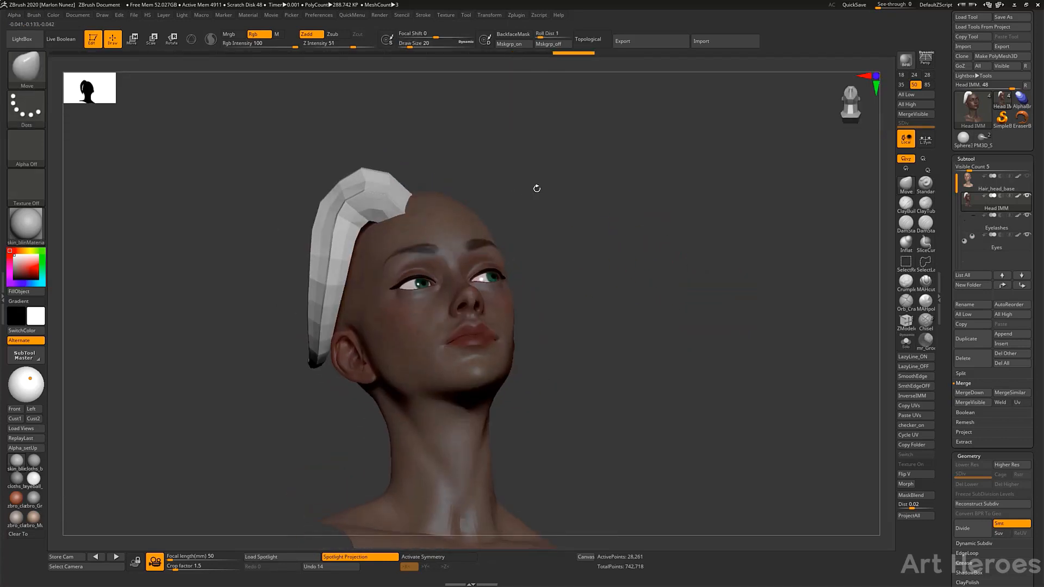
Turn the head to a side view to check the crown-to-temple strand.
{"action": "left_click_drag", "start_coordinate": [537, 188], "coordinate": [718, 263]}
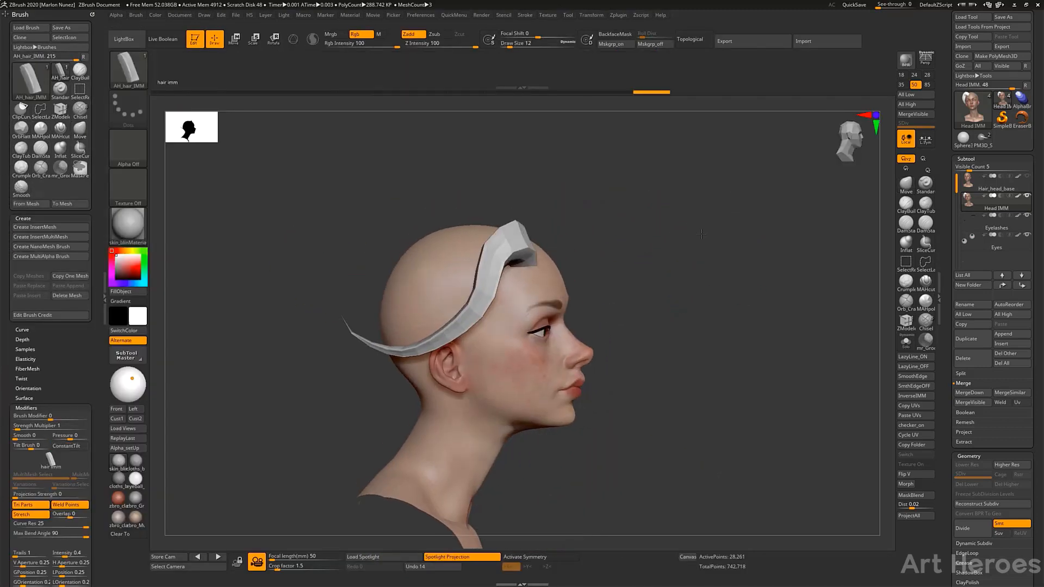
Face the head front-on and lay a long strand from the crown past the cheek.
{"action": "left_click_drag", "start_coordinate": [702, 234], "coordinate": [642, 211]}
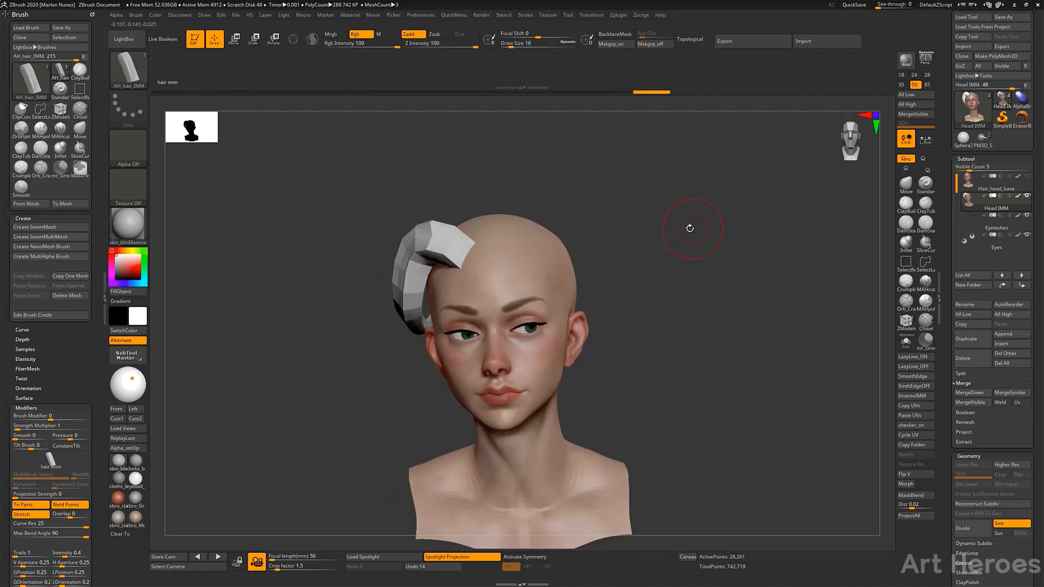
{"action": "left_click_drag", "start_coordinate": [689, 228], "coordinate": [569, 220]}
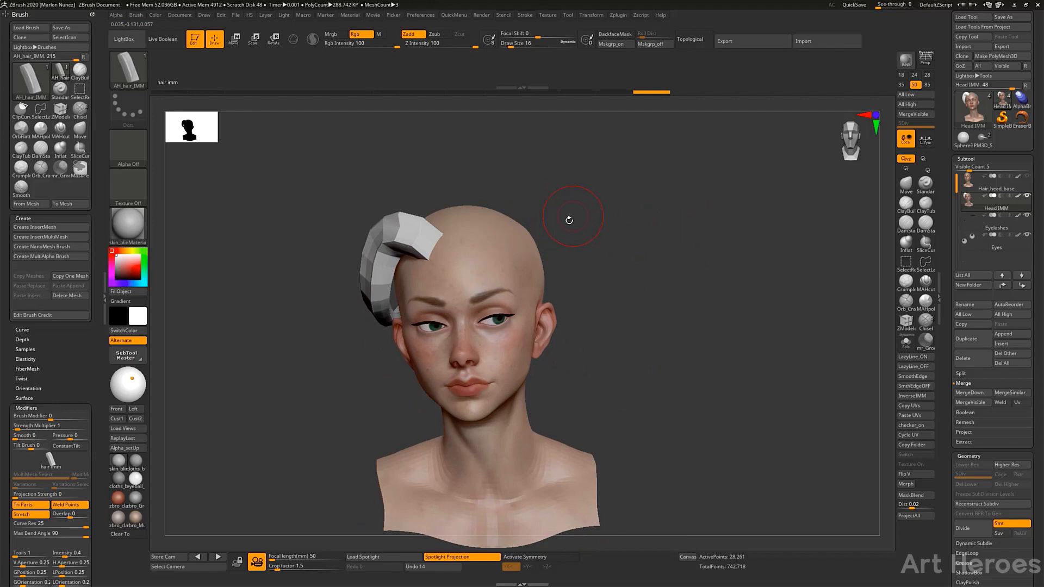
{"action": "left_click_drag", "start_coordinate": [569, 219], "coordinate": [476, 213]}
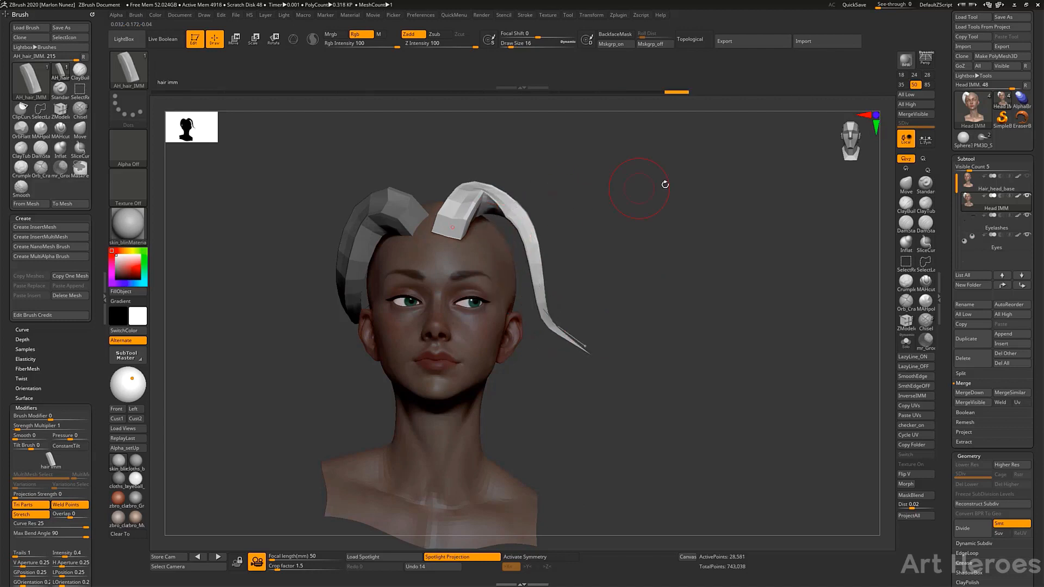
{"action": "left_click_drag", "start_coordinate": [633, 200], "coordinate": [513, 154]}
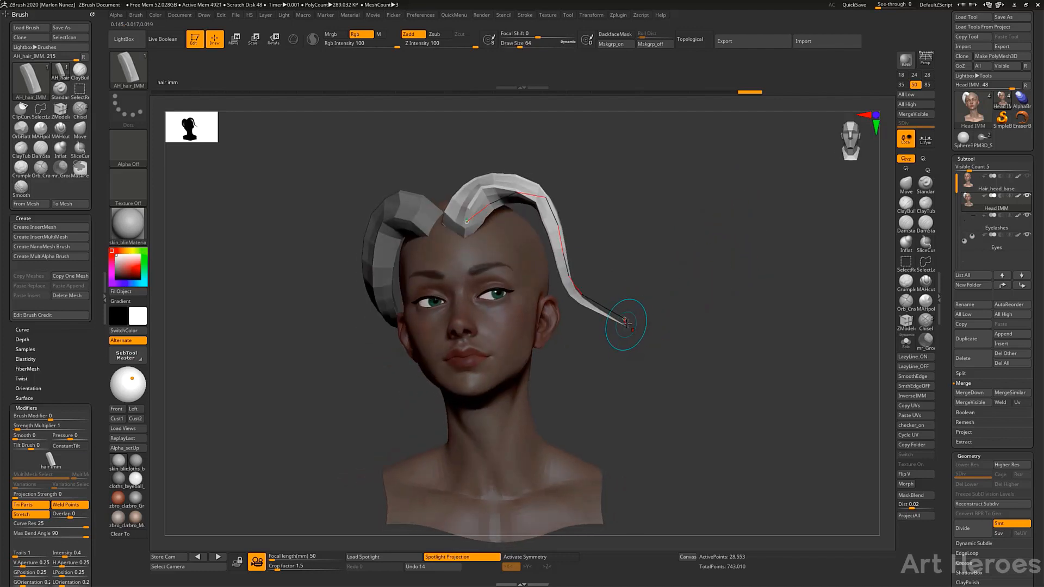
Pull the strand tip below the jaw and bend its middle inward for a nicer flow.
{"action": "left_click_drag", "start_coordinate": [627, 322], "coordinate": [603, 312]}
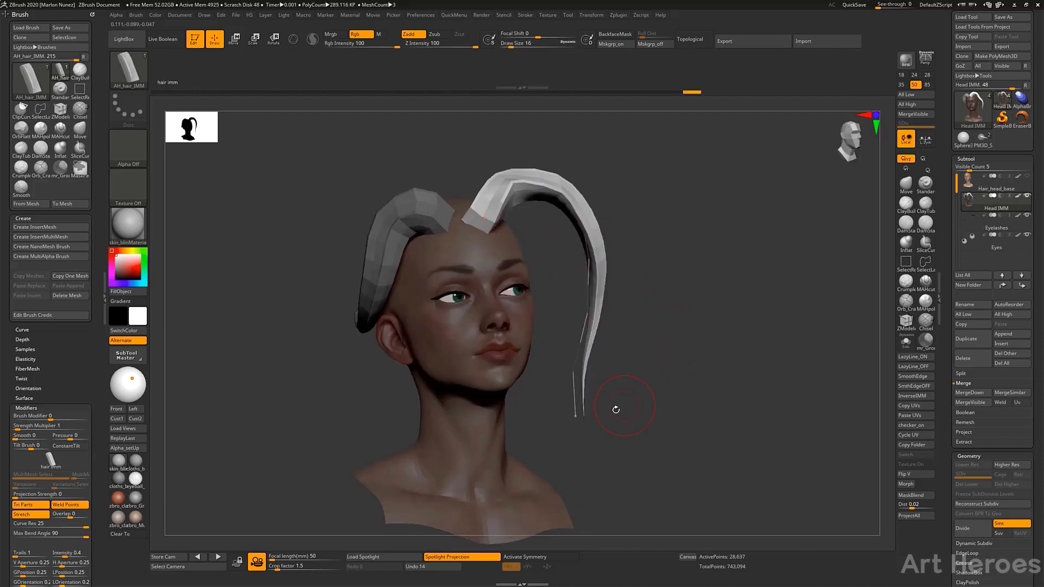
{"action": "left_click_drag", "start_coordinate": [615, 410], "coordinate": [691, 260]}
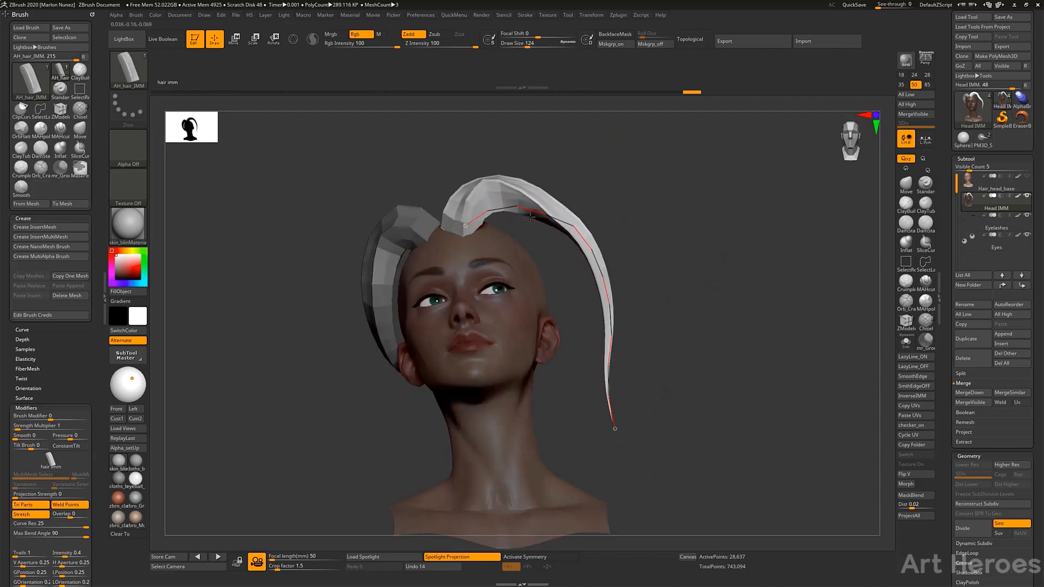
{"action": "left_click_drag", "start_coordinate": [526, 213], "coordinate": [543, 239]}
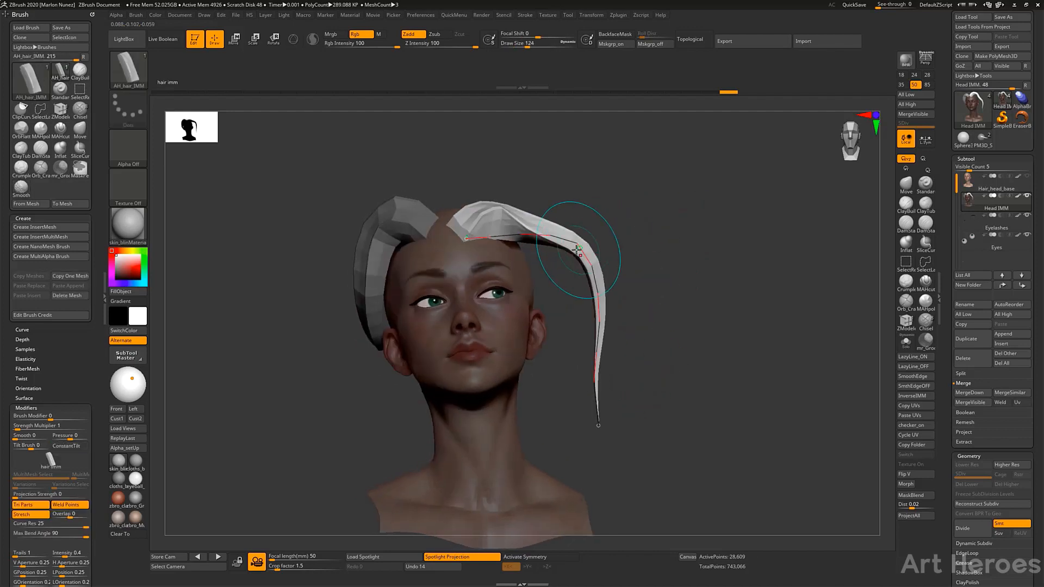
{"action": "left_click_drag", "start_coordinate": [577, 250], "coordinate": [597, 423]}
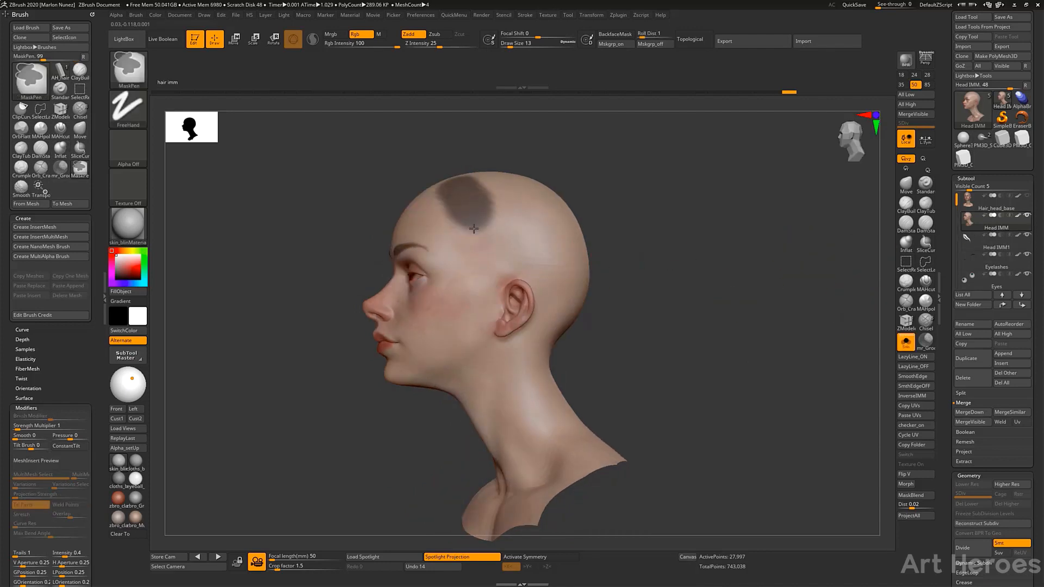
Paint a mask over the scalp area where the hair cap will sit.
{"action": "left_click_drag", "start_coordinate": [473, 228], "coordinate": [436, 292]}
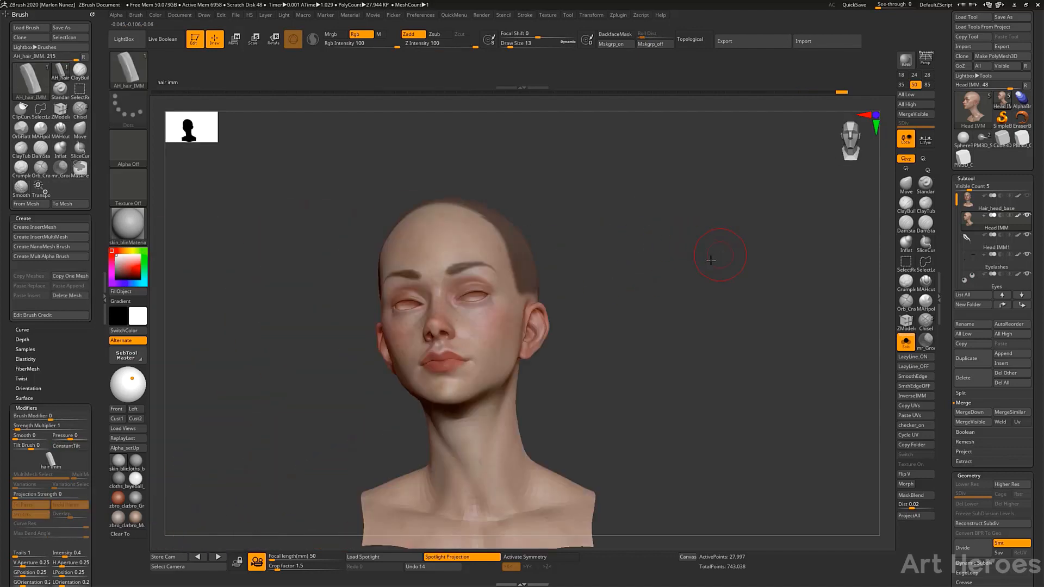
Set the extract thickness and extract the masked scalp as its own cap mesh.
{"action": "left_click", "coordinate": [964, 461]}
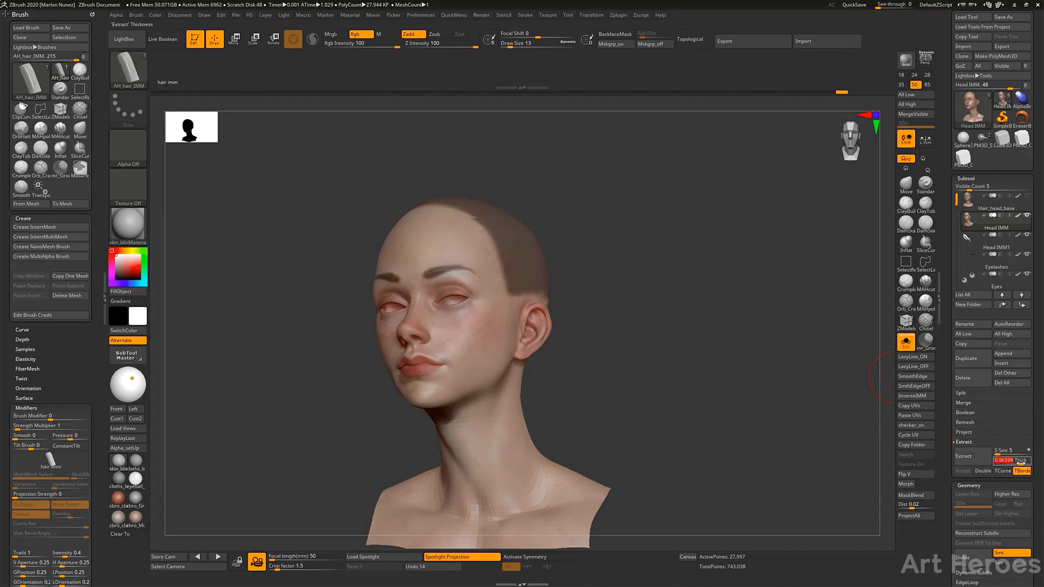
{"action": "left_click", "coordinate": [962, 470]}
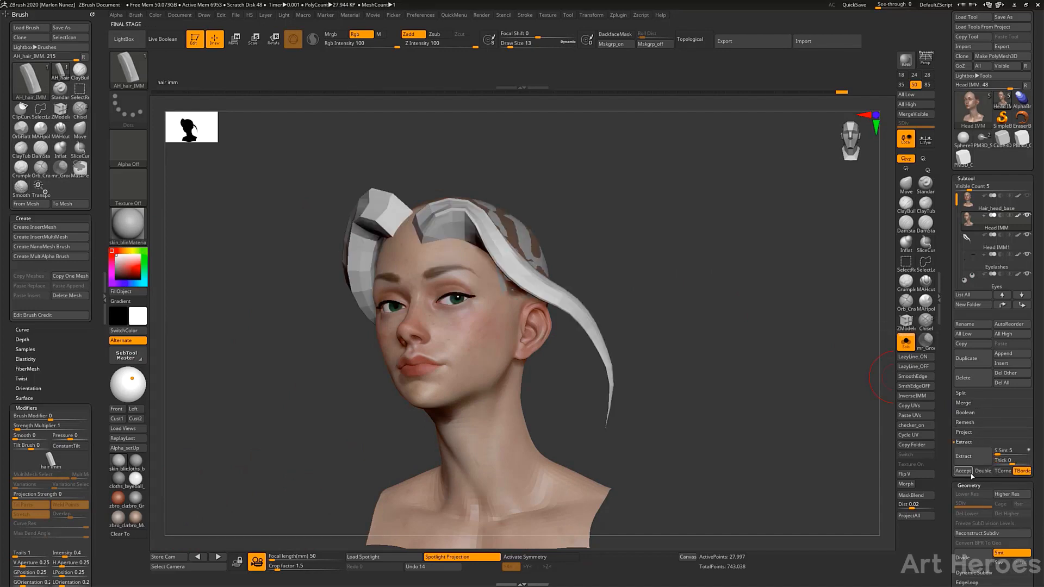
{"action": "left_click", "coordinate": [962, 471]}
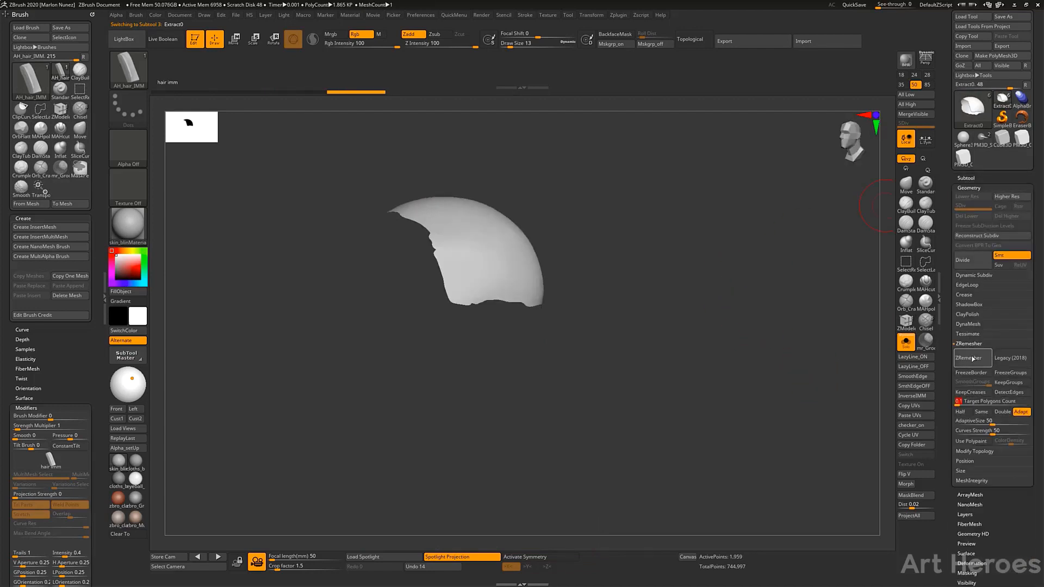
Remesh the extracted cap into clean, even low-poly quads with ZRemesher.
{"action": "left_click", "coordinate": [972, 358]}
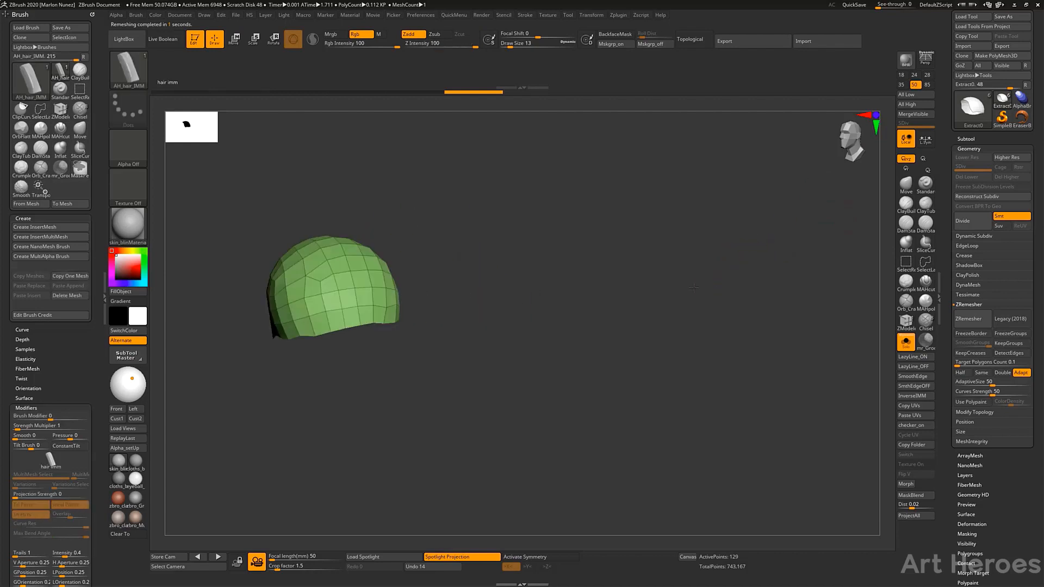
{"action": "left_click", "coordinate": [969, 319]}
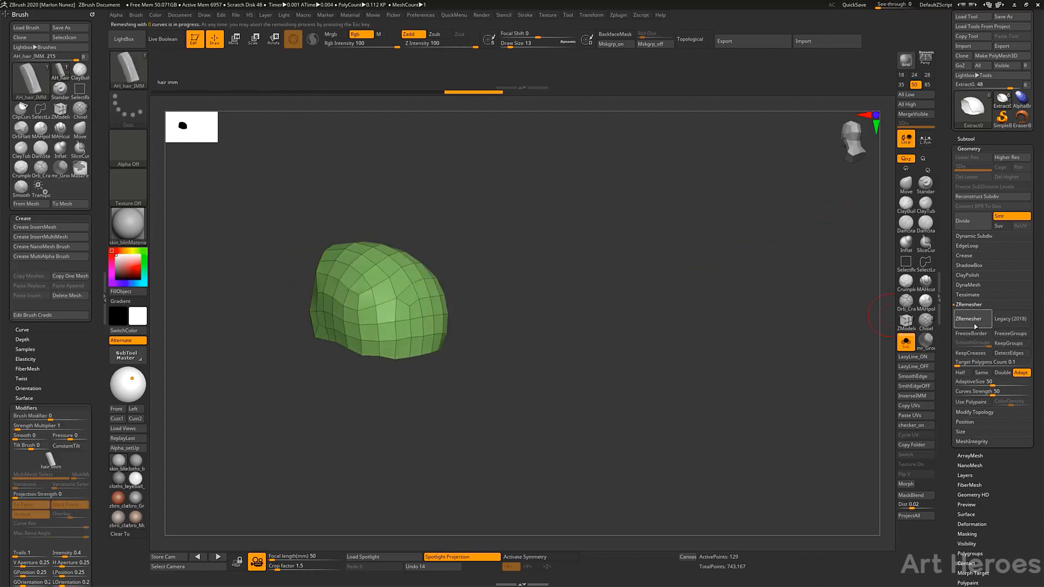
Lay a strand over the cap, then subdivide it into a smooth rounded base mass.
{"action": "left_click", "coordinate": [969, 319]}
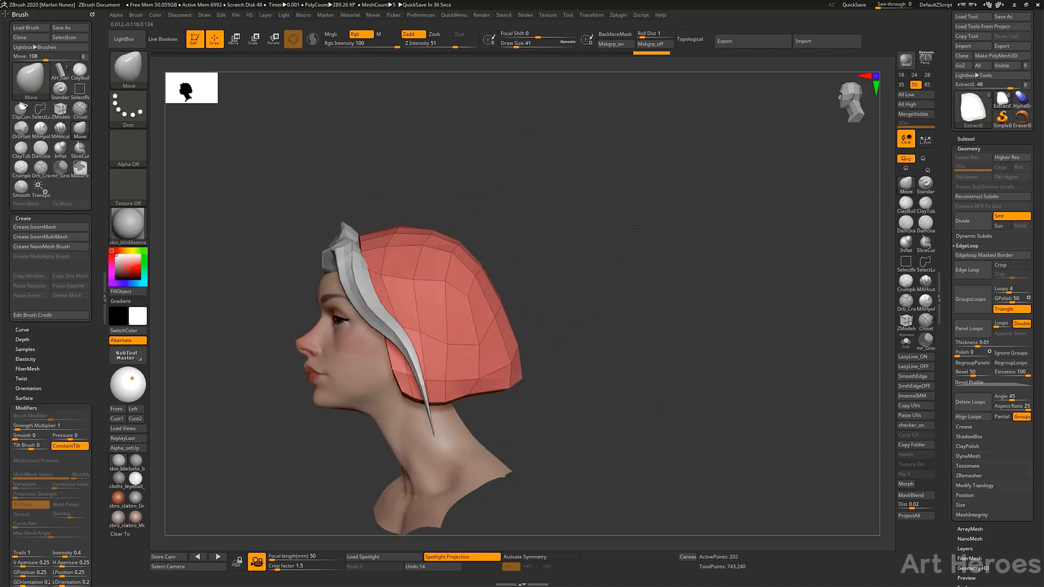
{"action": "left_click_drag", "start_coordinate": [632, 230], "coordinate": [659, 317]}
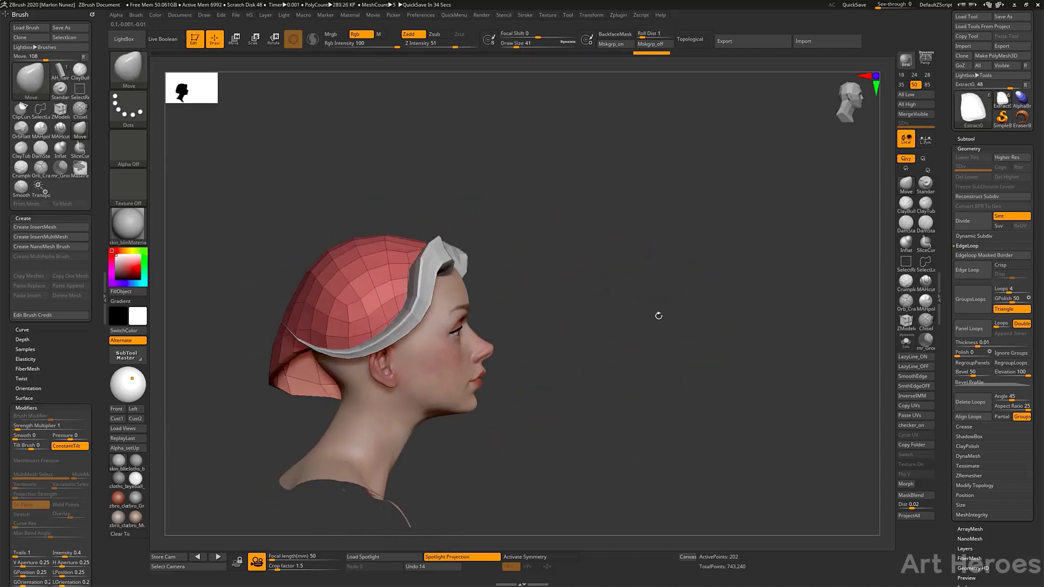
{"action": "left_click_drag", "start_coordinate": [659, 315], "coordinate": [361, 366]}
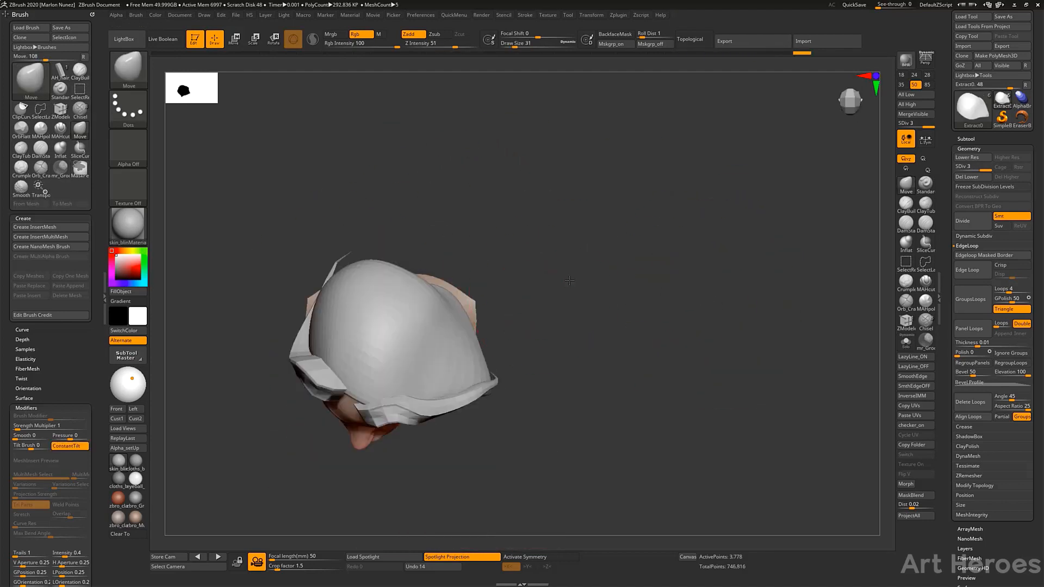
{"action": "key", "text": "D"}
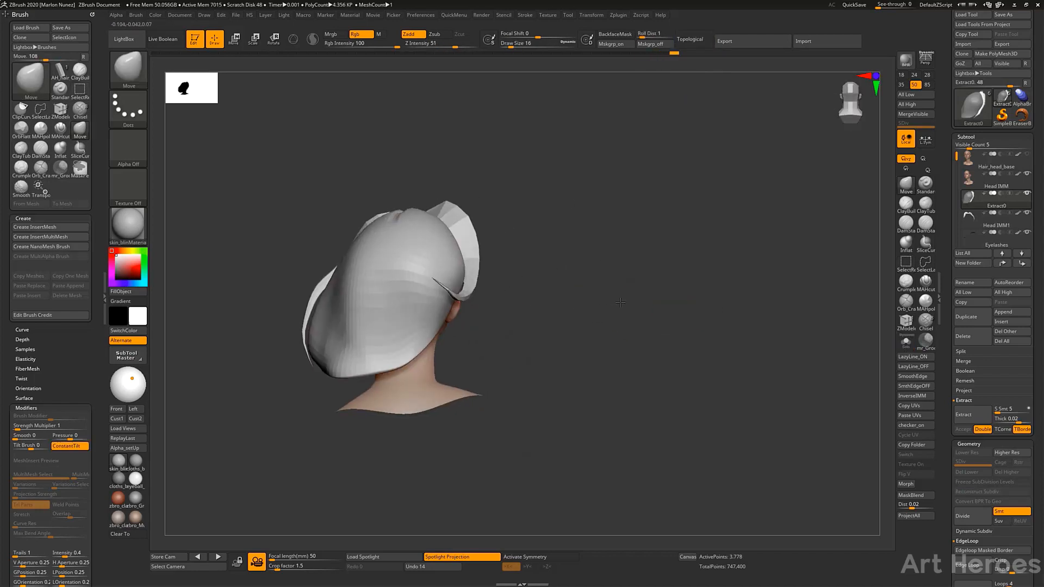
Switch to the hair IMM brush and add strands wrapping the back and crown.
{"action": "left_click", "coordinate": [30, 81]}
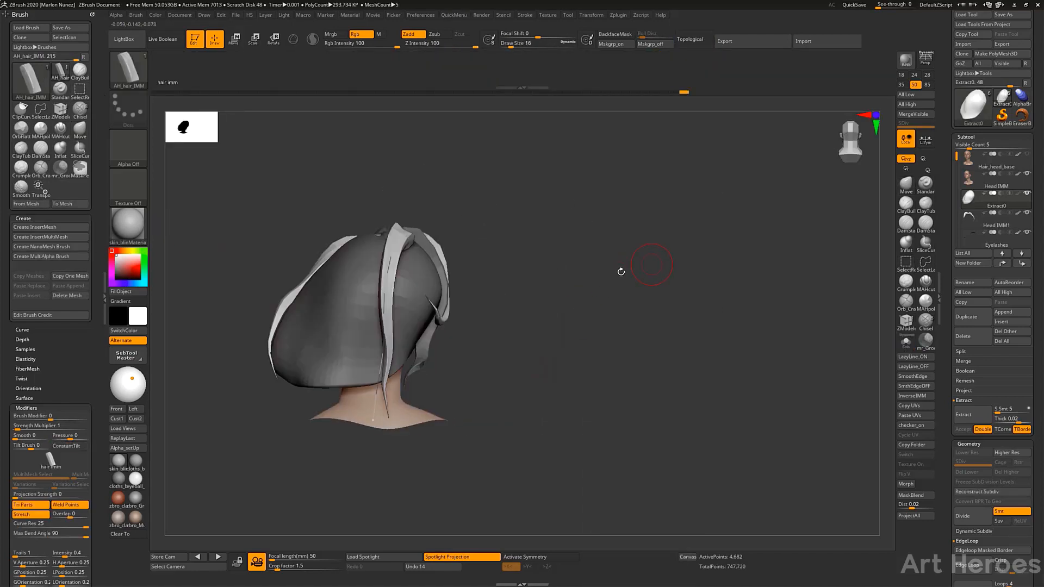
{"action": "left_click", "coordinate": [233, 40]}
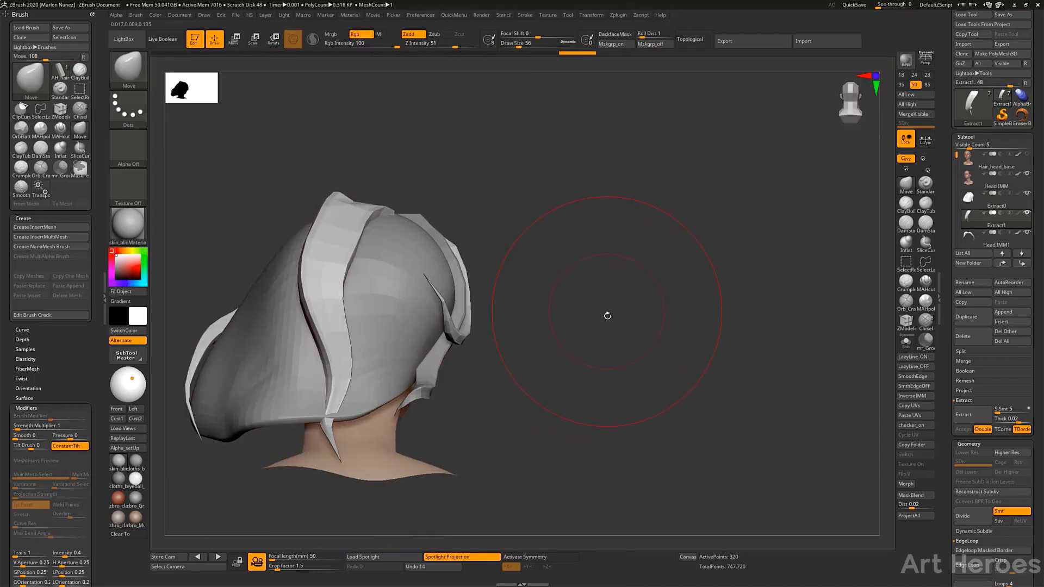
{"action": "left_click_drag", "start_coordinate": [607, 316], "coordinate": [377, 356]}
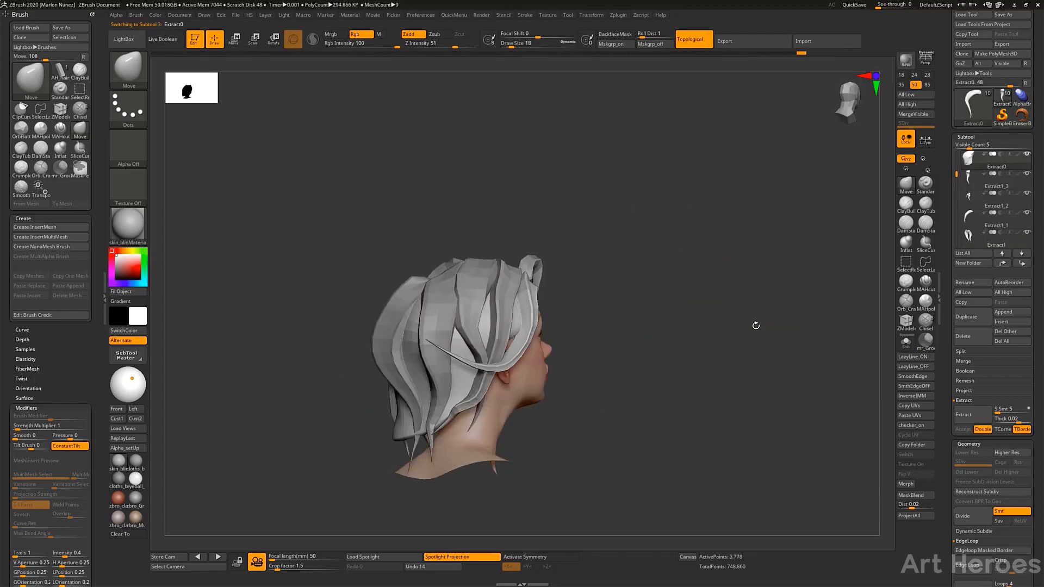
Merge the strand subtools and draw long locks falling down the sides past the ears.
{"action": "left_click", "coordinate": [233, 39]}
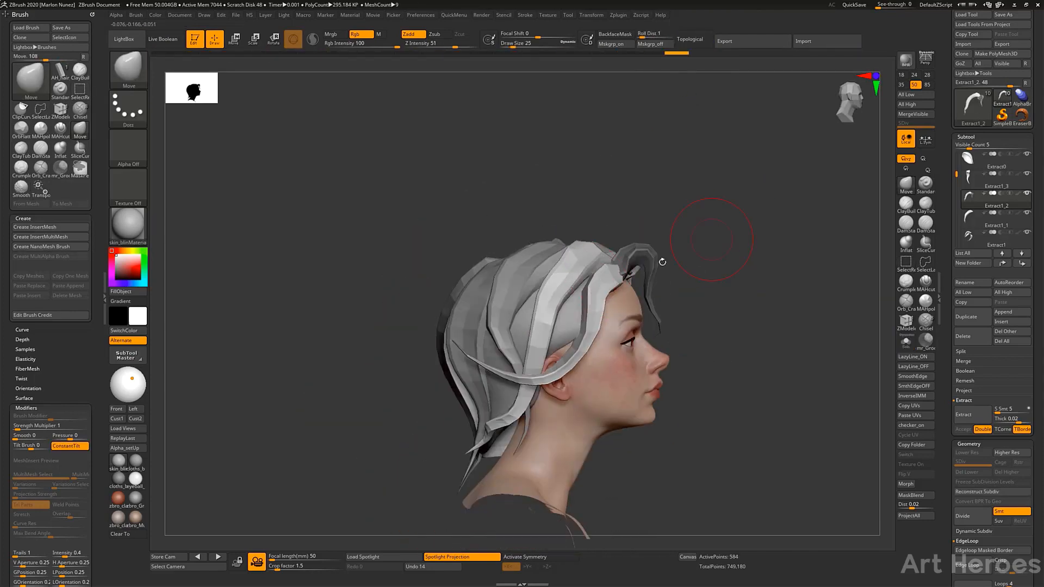
{"action": "left_click", "coordinate": [972, 369]}
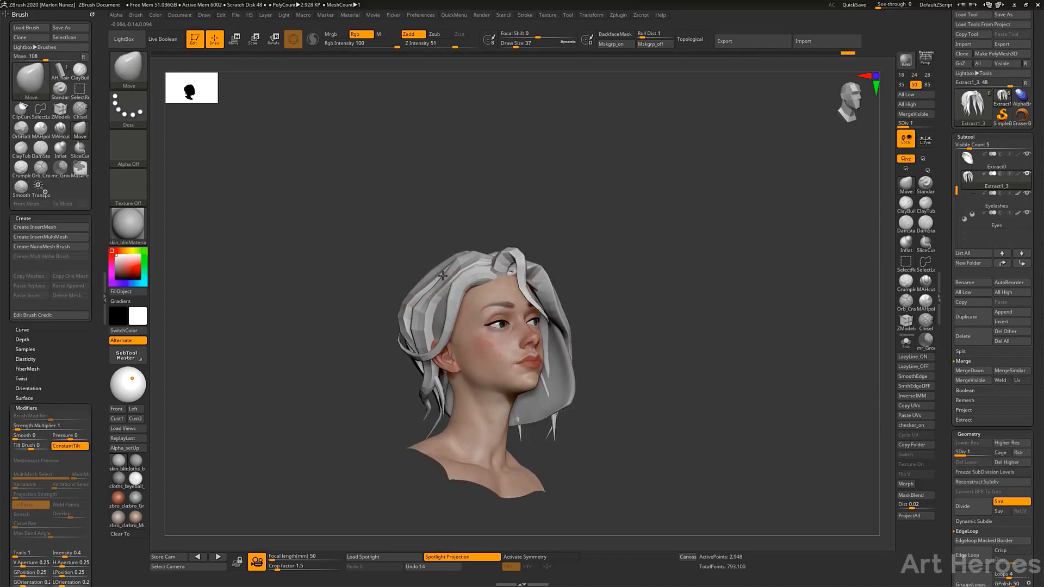
{"action": "left_click_drag", "start_coordinate": [439, 273], "coordinate": [600, 344]}
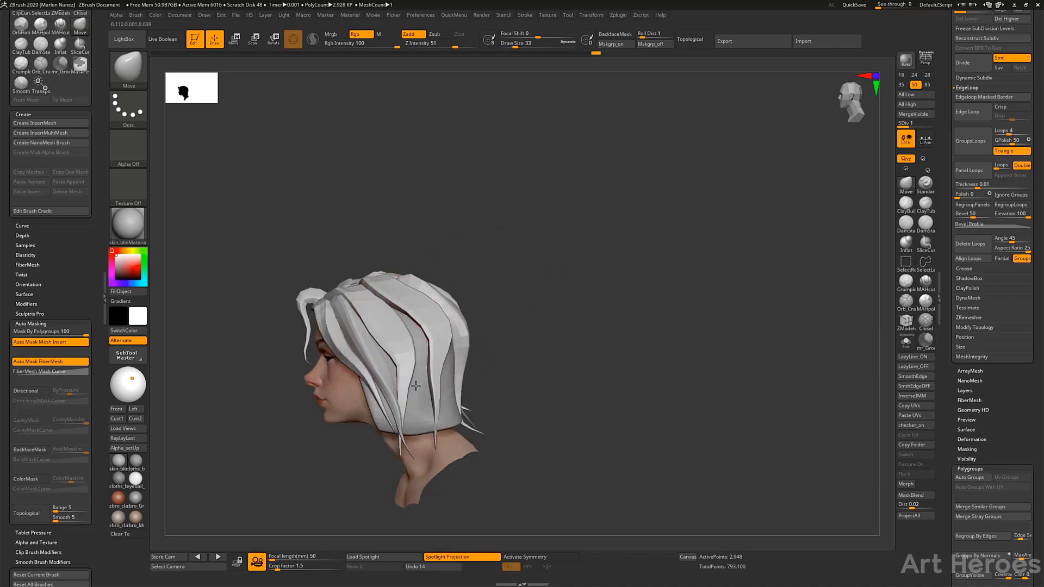
{"action": "left_click_drag", "start_coordinate": [416, 386], "coordinate": [558, 405]}
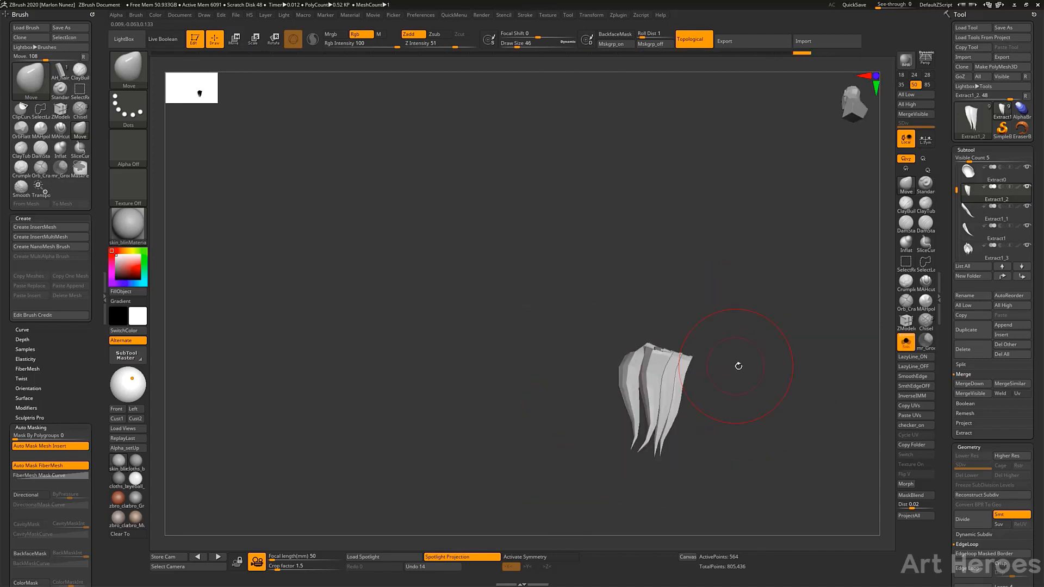
Bend the tip of a long hanging lock outward with the Move brush so it separates.
{"action": "left_click_drag", "start_coordinate": [737, 365], "coordinate": [680, 352]}
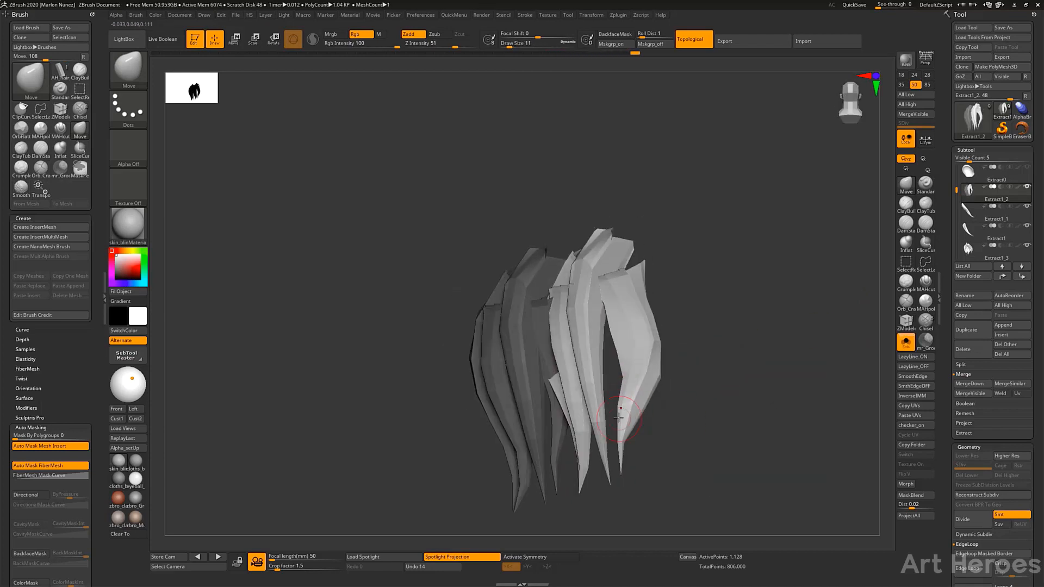
{"action": "left_click_drag", "start_coordinate": [616, 417], "coordinate": [785, 387]}
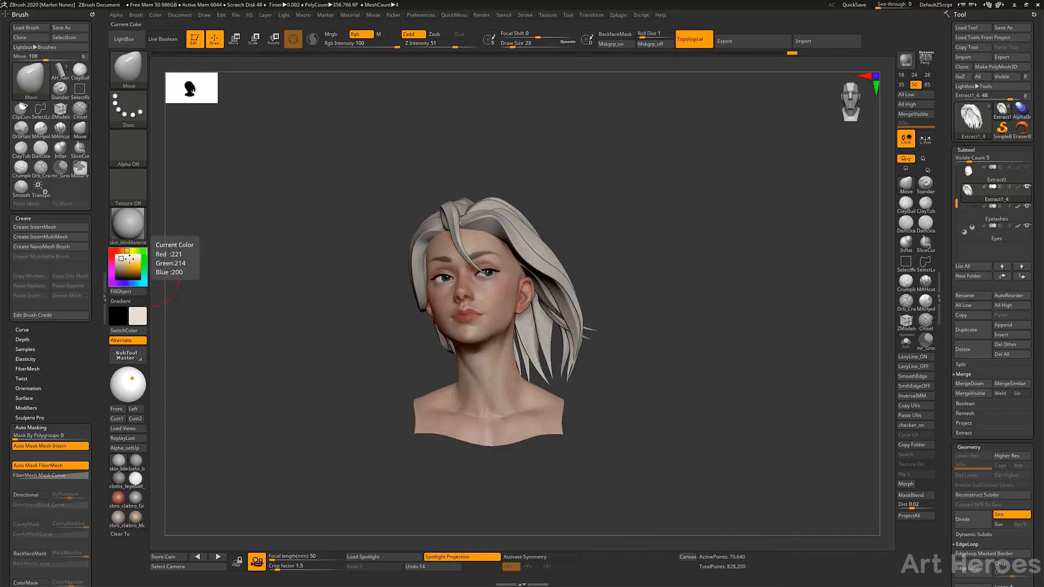
Fill the merged hair subtool with a pale blonde and check it from below.
{"action": "left_click", "coordinate": [972, 383]}
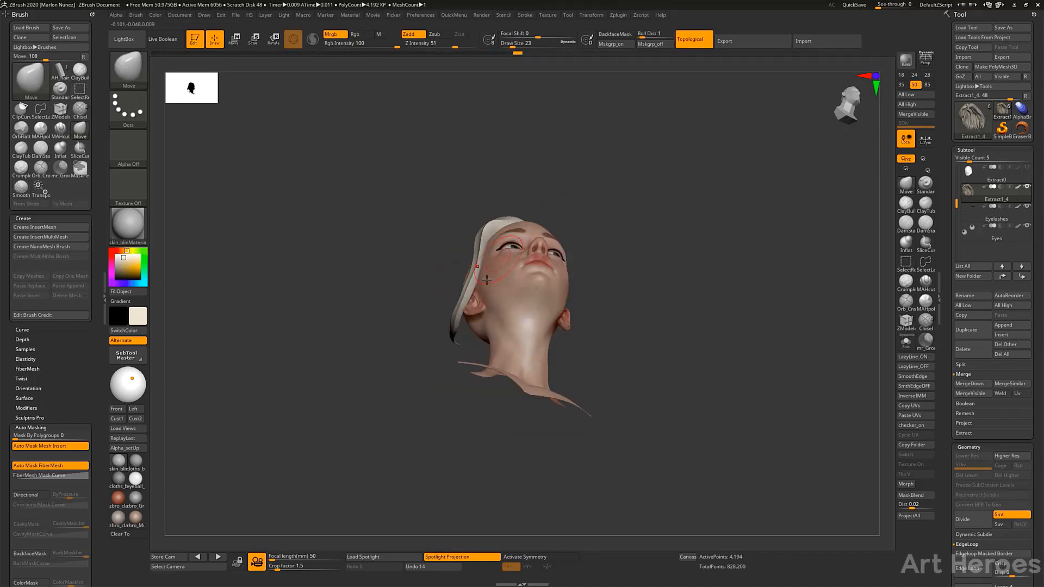
{"action": "left_click_drag", "start_coordinate": [505, 280], "coordinate": [473, 260]}
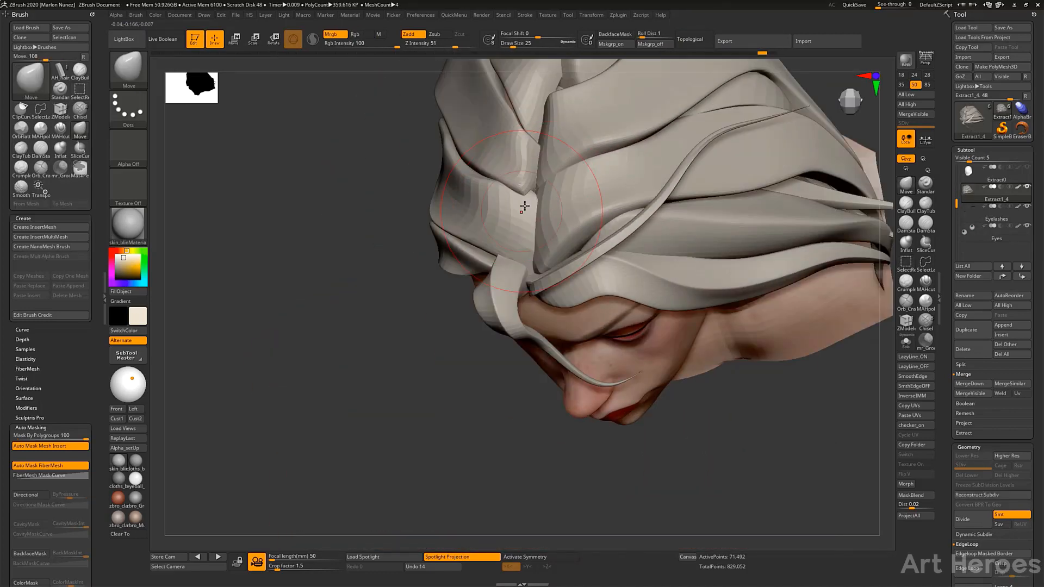
Nudge an overlapping crown strand into place with the Move brush from a top view.
{"action": "left_click_drag", "start_coordinate": [526, 207], "coordinate": [788, 175]}
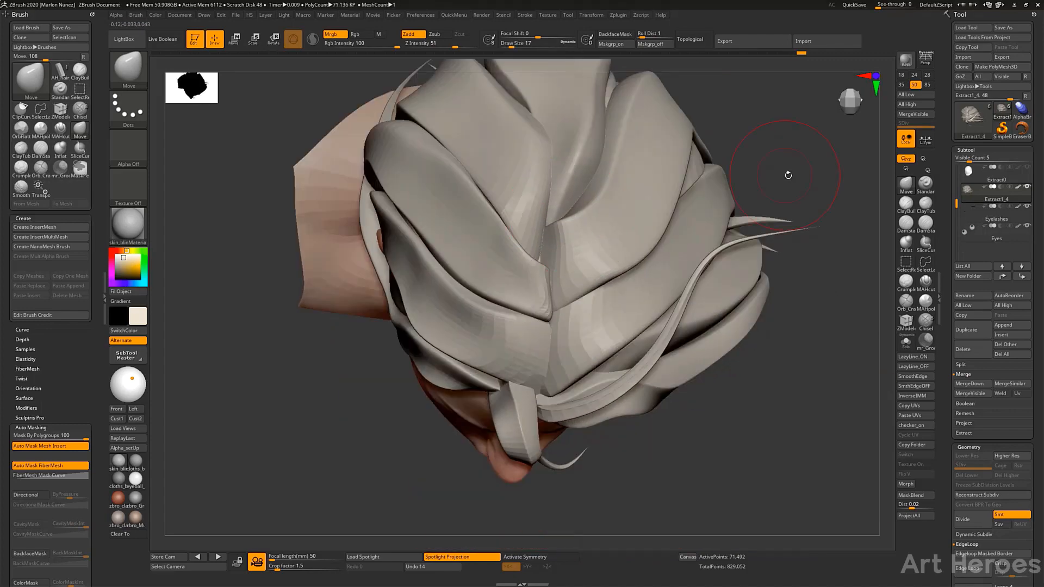
{"action": "left_click_drag", "start_coordinate": [533, 267], "coordinate": [512, 399]}
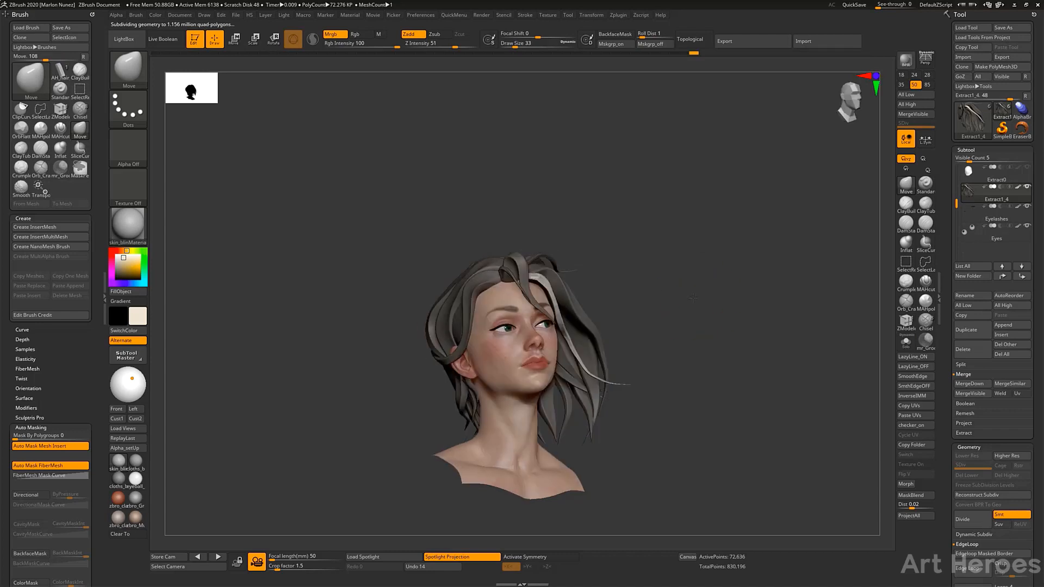
Draw thin IMM flyaway strands over the forehead and silhouette, checking them from the front.
{"action": "left_click_drag", "start_coordinate": [693, 298], "coordinate": [634, 248]}
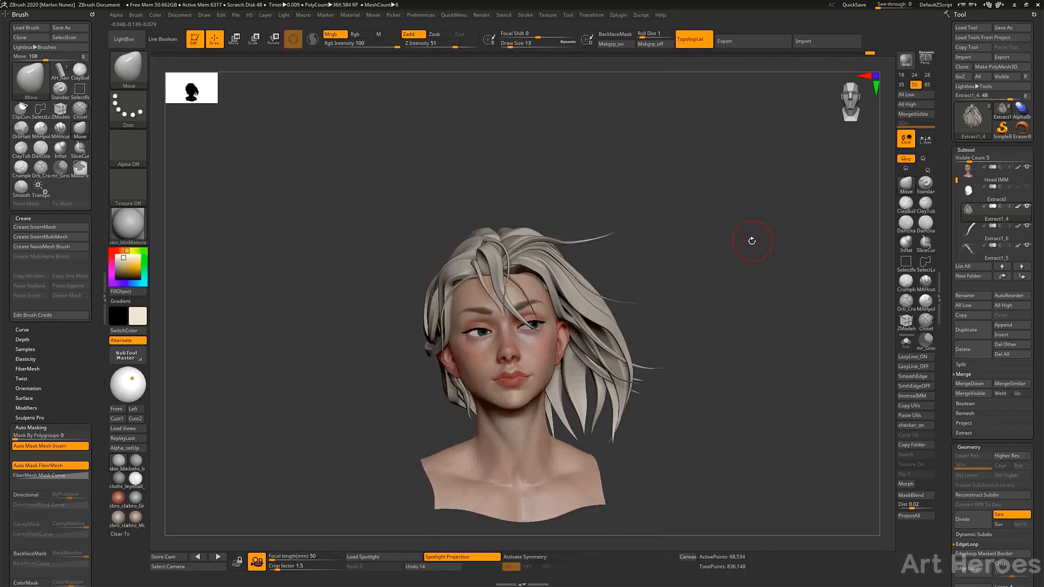
{"action": "left_click_drag", "start_coordinate": [751, 242], "coordinate": [597, 292]}
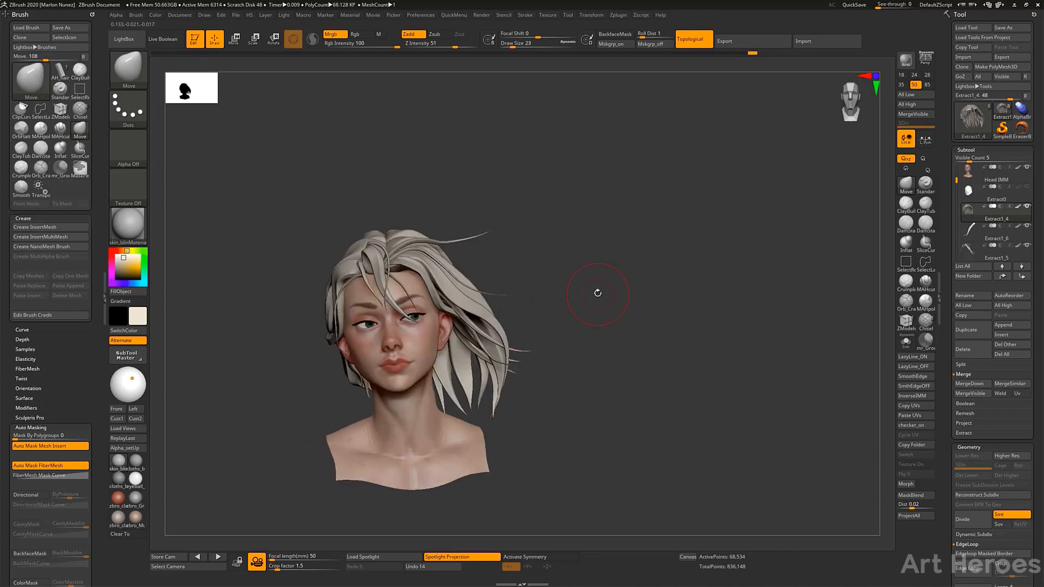